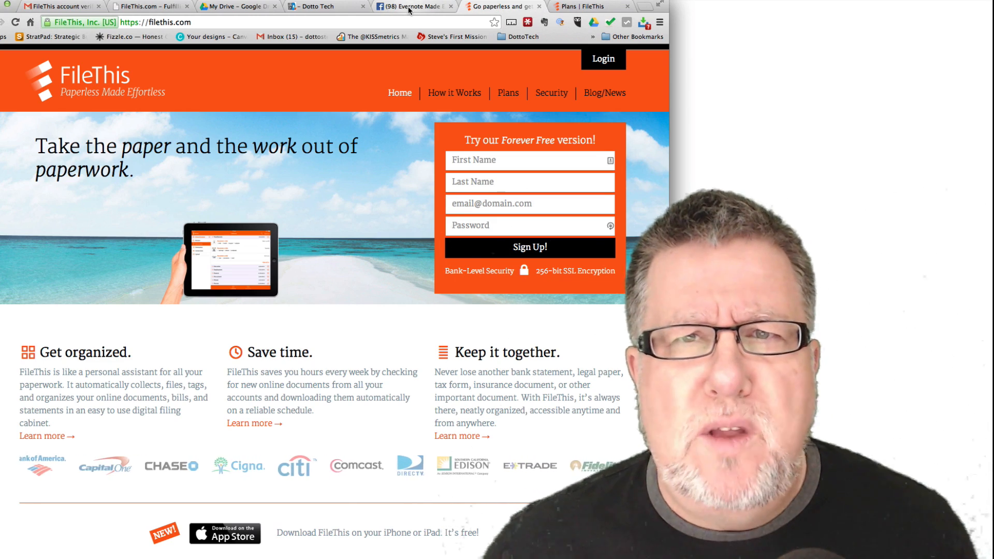
Step: Show the Evernote Made Easy Facebook group and browse its member questions feed
left_click(413, 6)
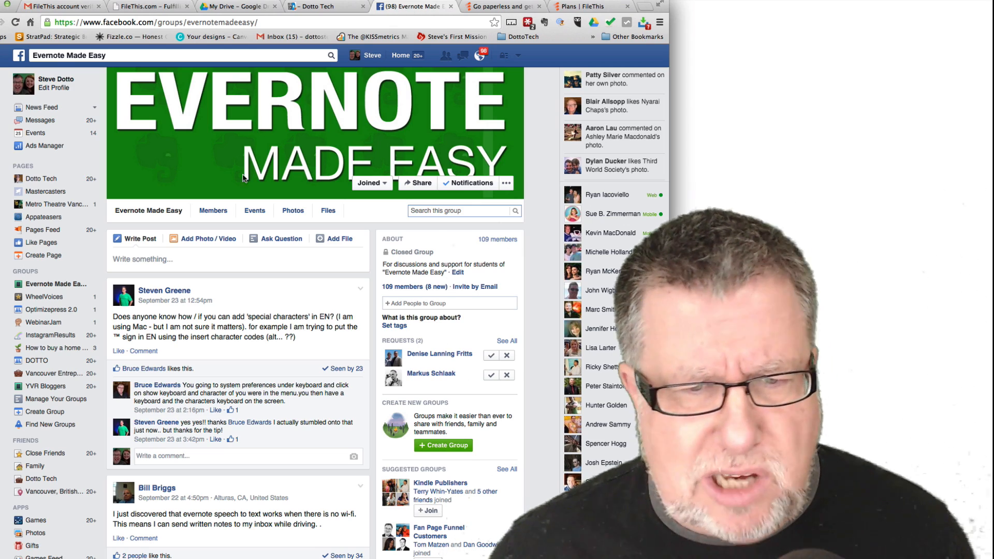
scroll("down", 3)
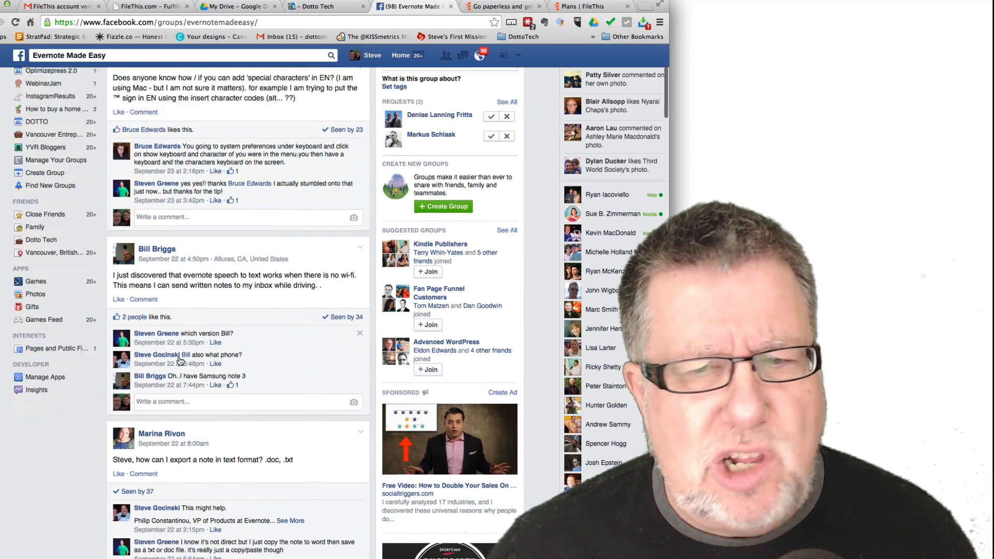
scroll("down", 3)
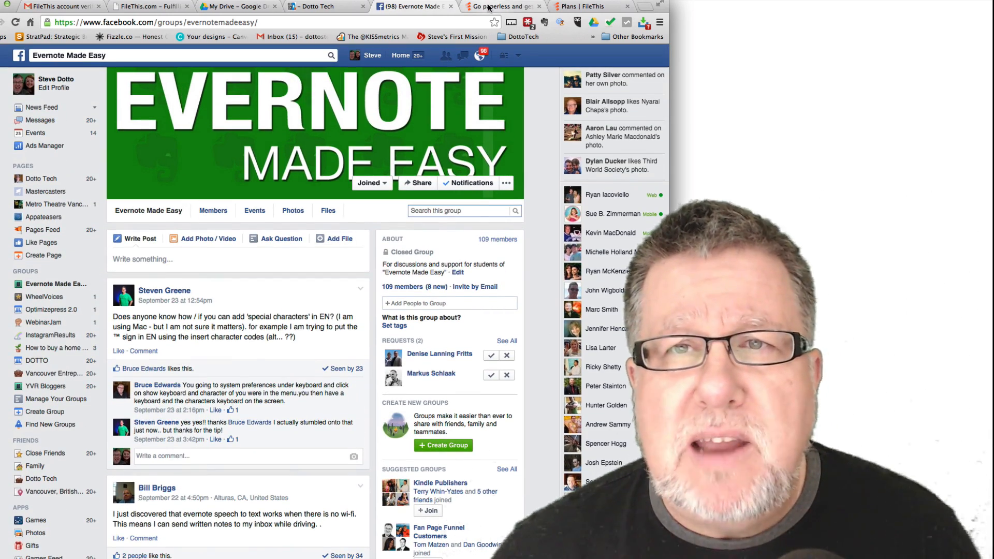
Step: Return to the FileThis site and show its How it Works overview page
left_click(501, 5)
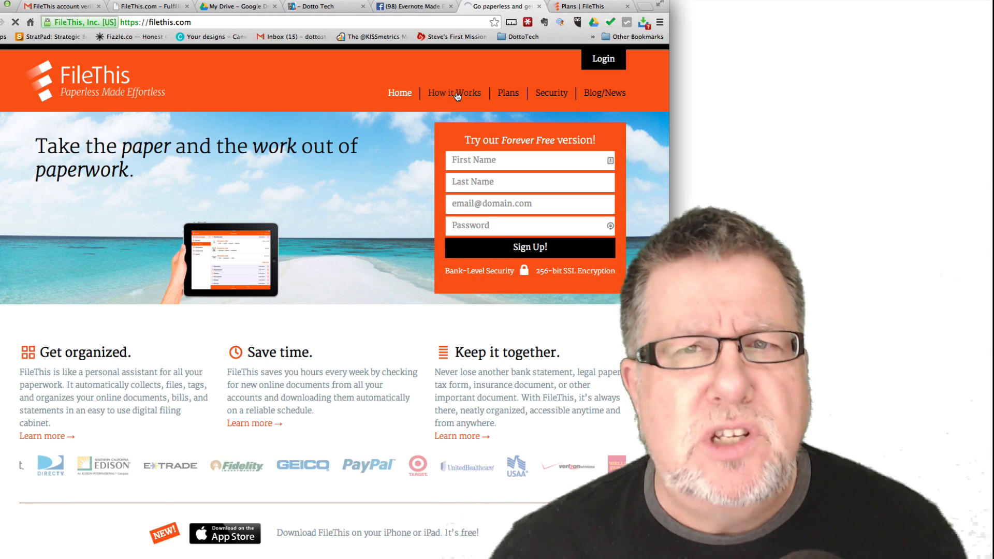
left_click(454, 94)
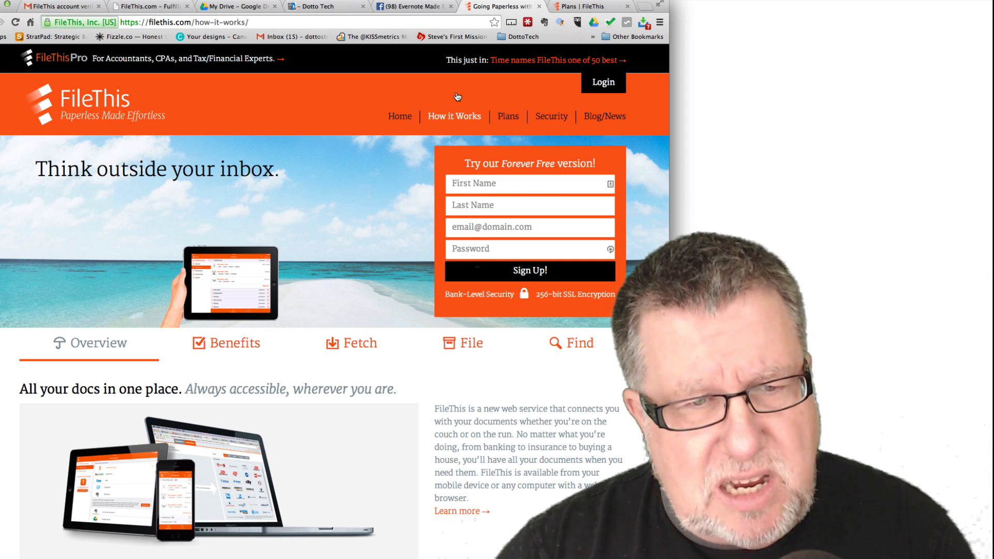
Step: Scroll through the How it Works sections on fetching bills, storage destinations and finding documents
scroll("down", 3)
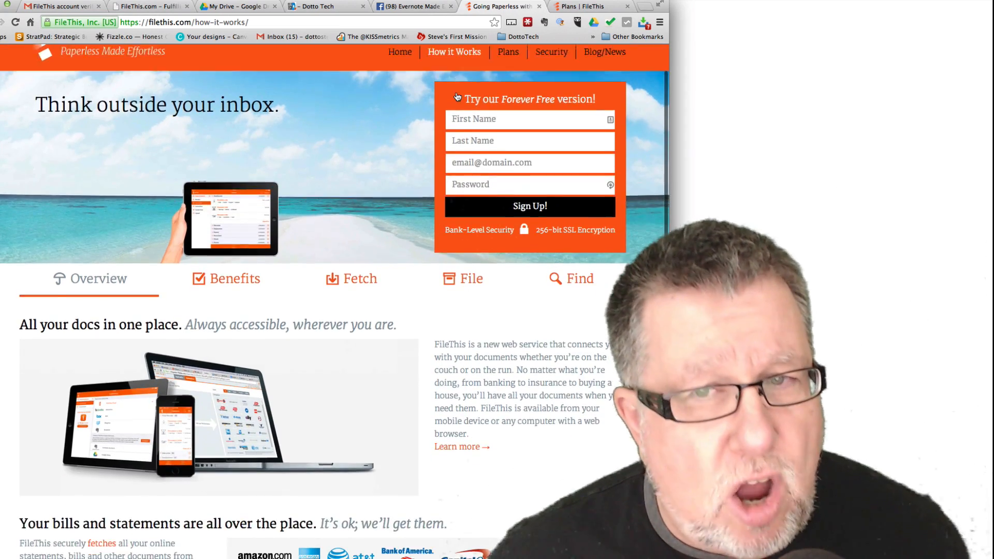
scroll("down", 3)
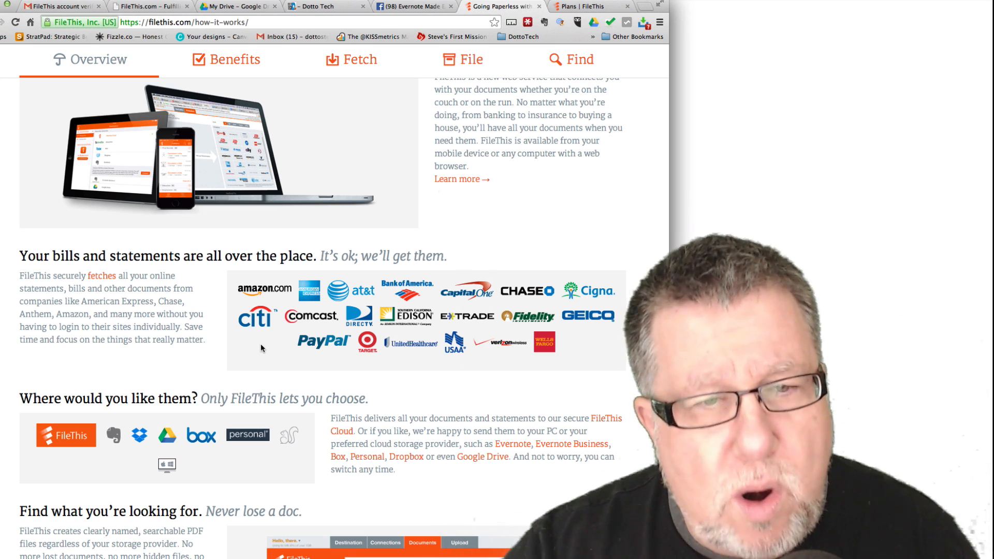
scroll("down", 3)
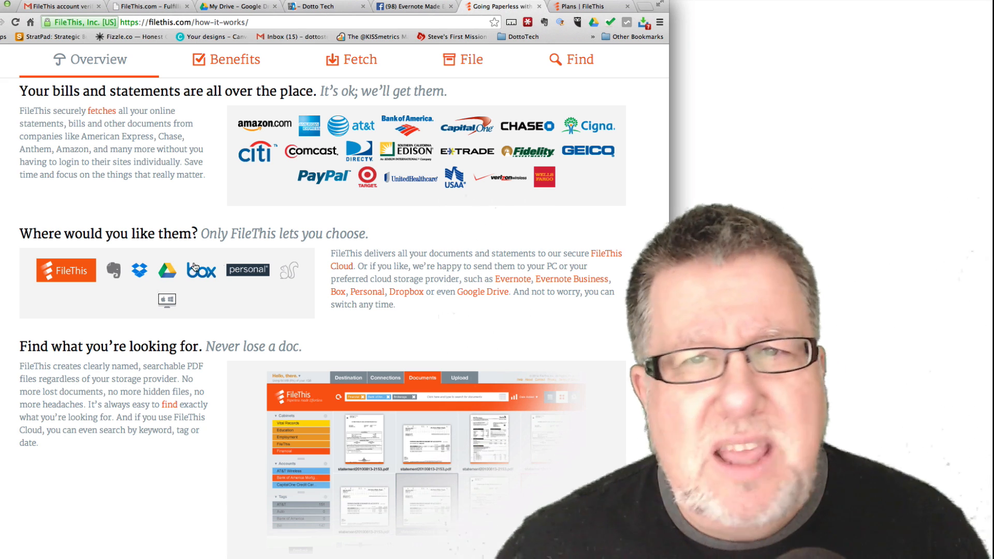
mouse_move(356, 164)
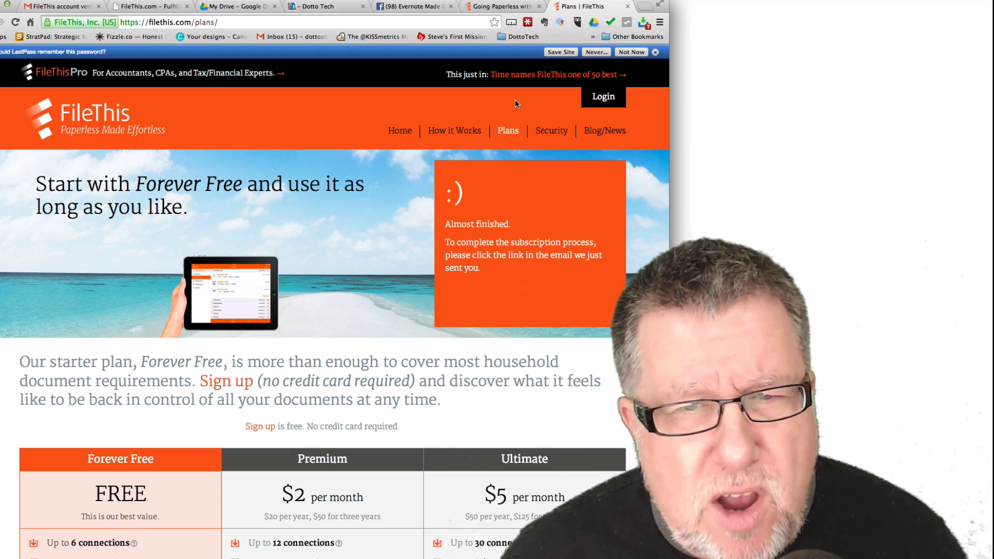
scroll("down", 3)
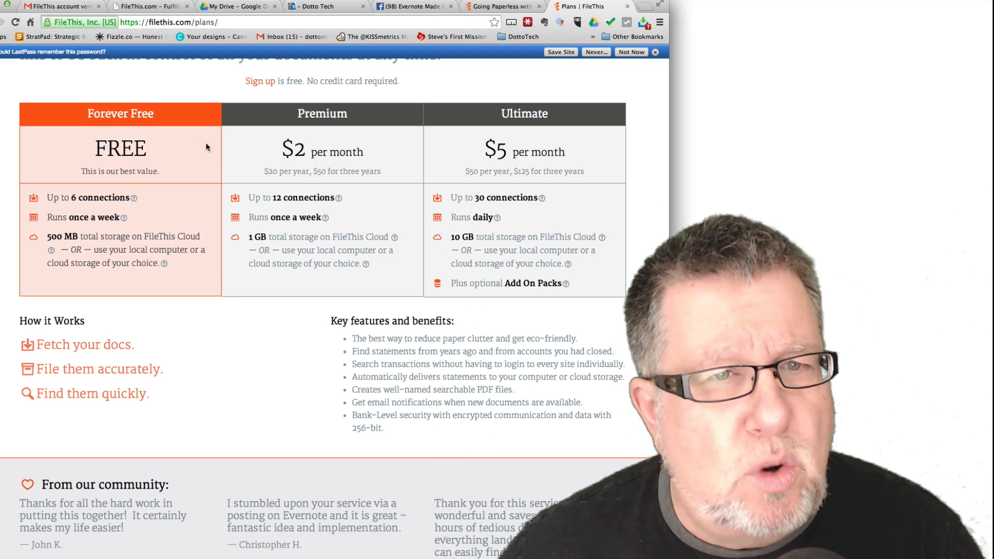
mouse_move(102, 187)
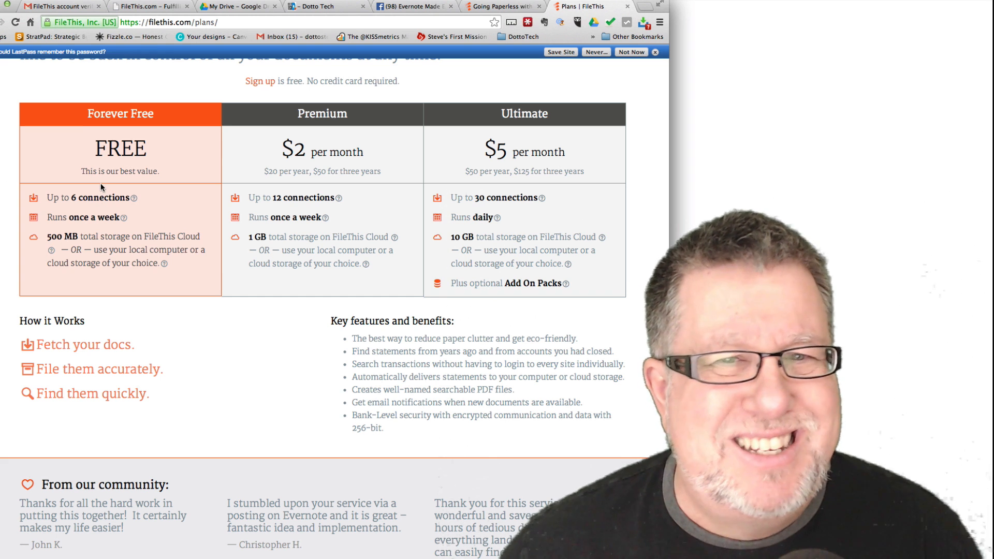
mouse_move(157, 192)
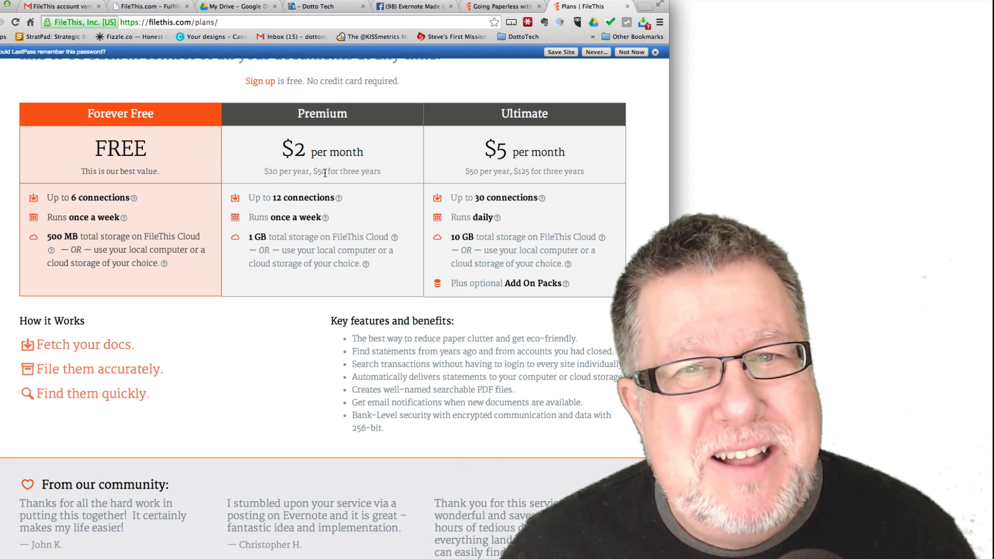
mouse_move(303, 184)
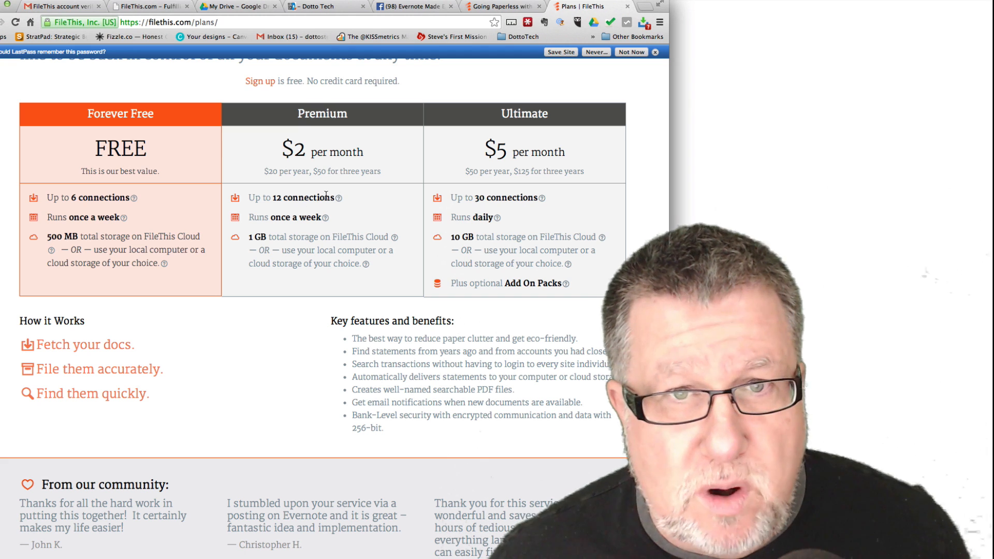
mouse_move(338, 198)
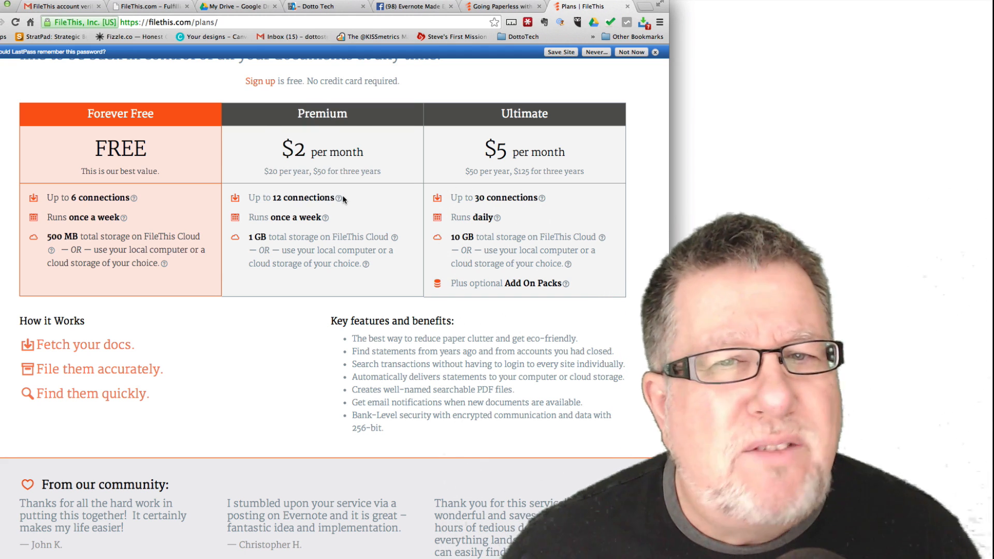
mouse_move(342, 198)
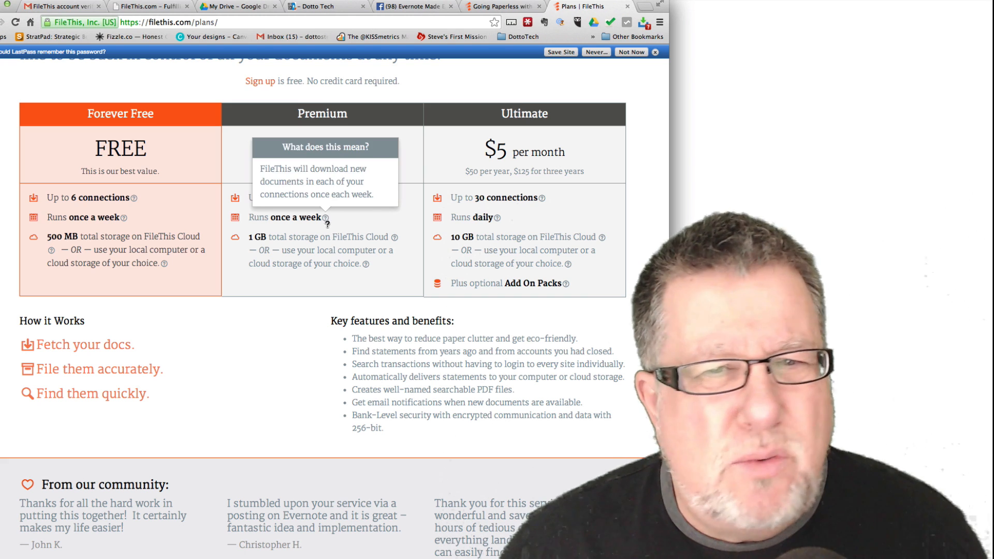
mouse_move(355, 263)
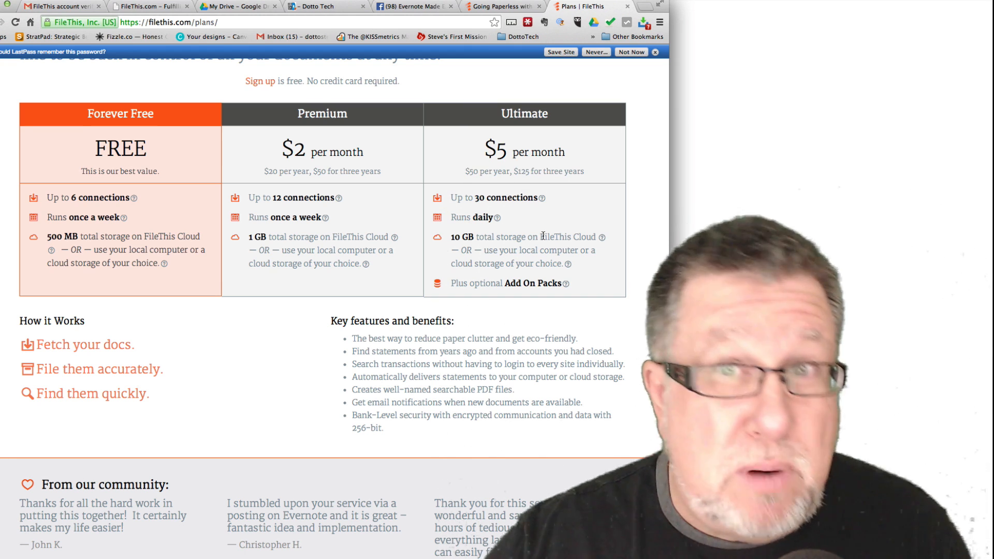
mouse_move(509, 195)
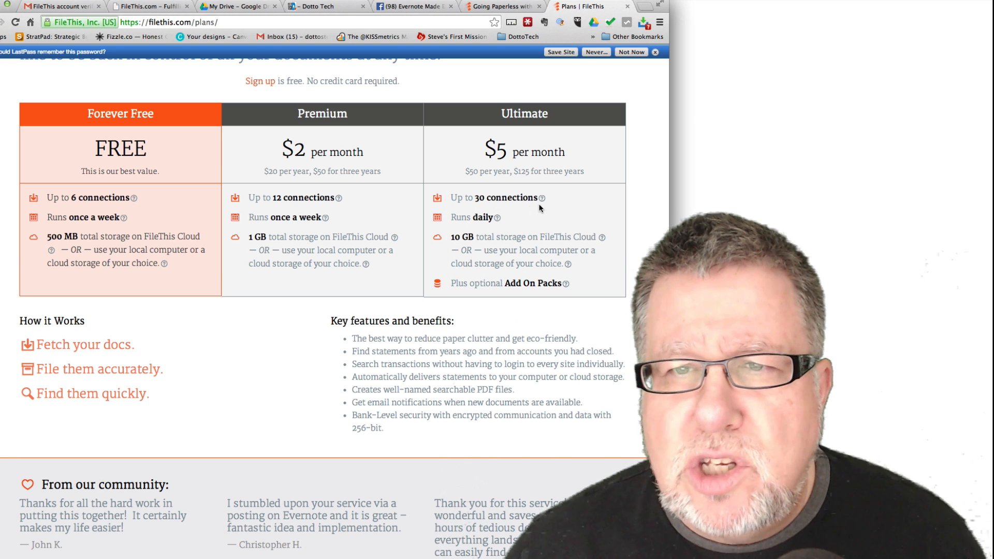
mouse_move(503, 233)
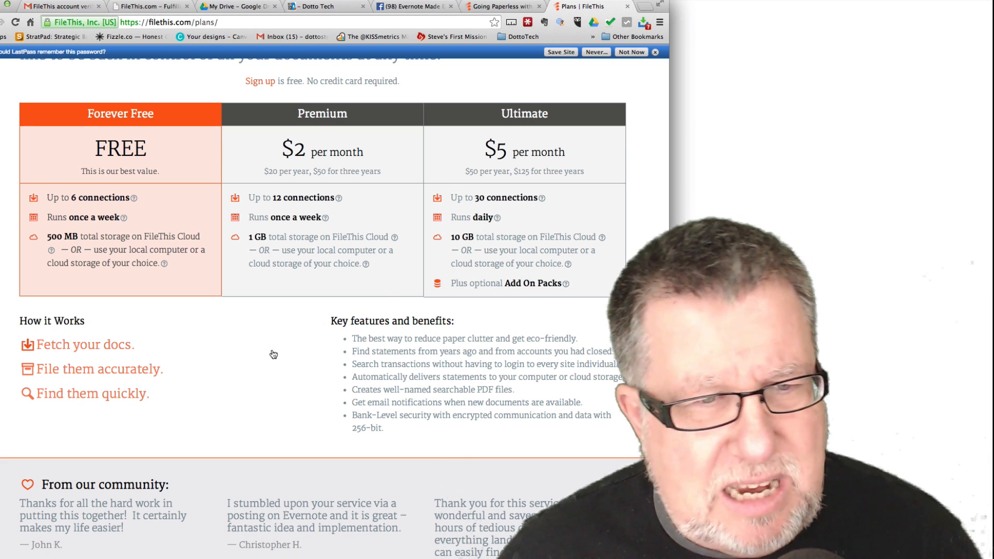
Step: Sign in to the FileThis account from the website
scroll("down", 3)
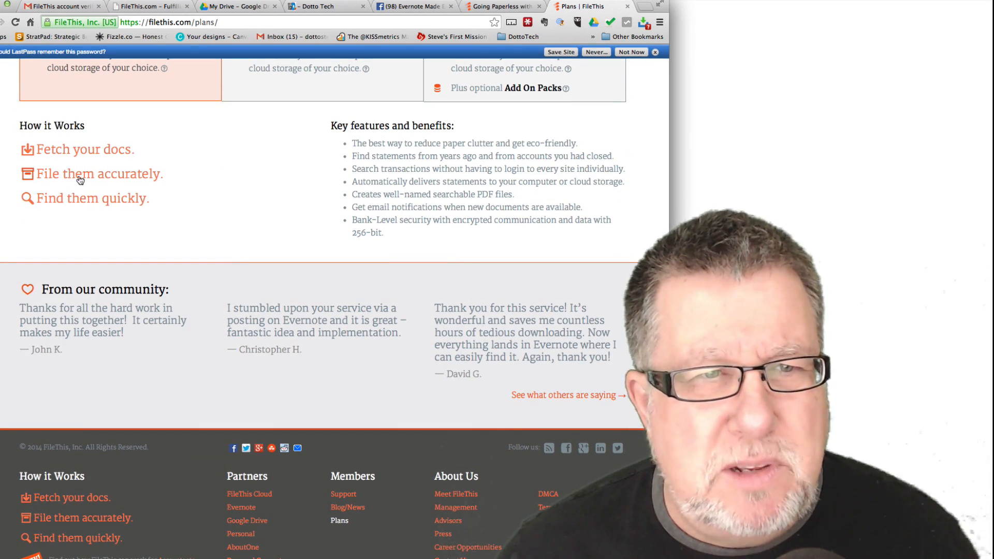
scroll("up", 3)
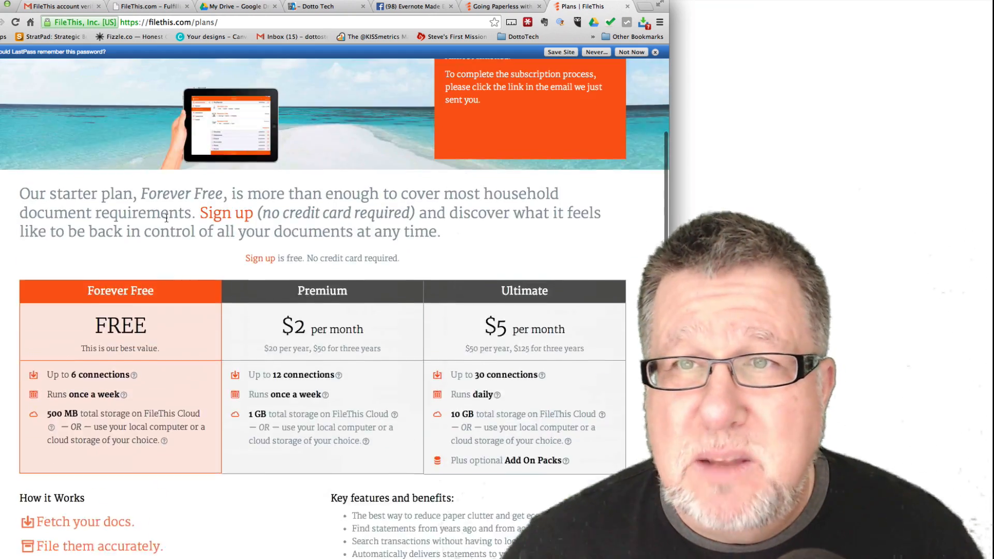
scroll("up", 3)
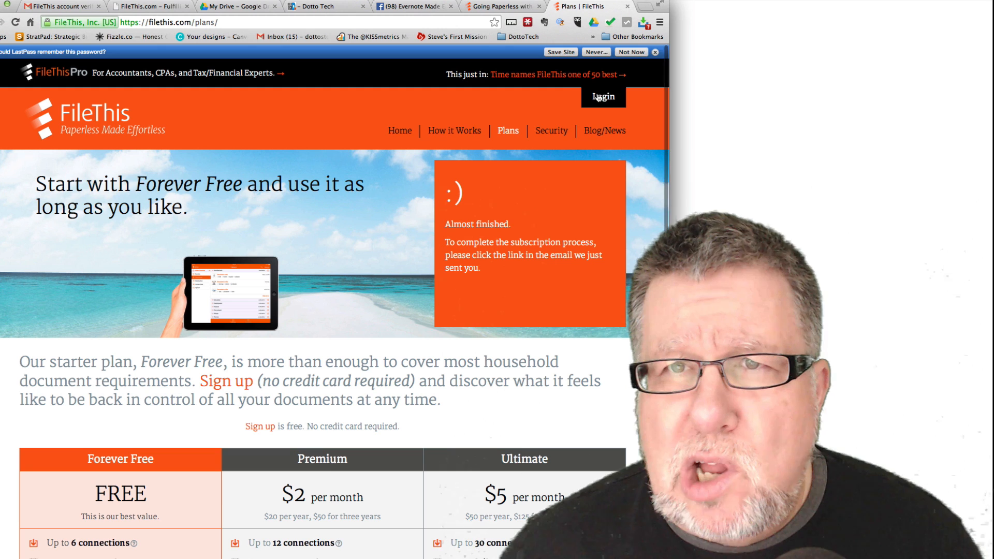
left_click(602, 97)
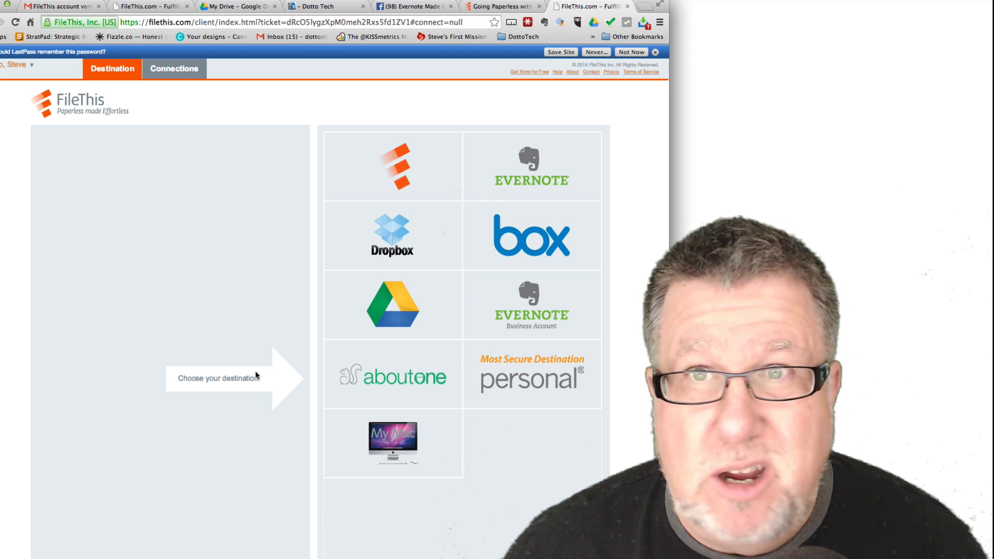
mouse_move(533, 172)
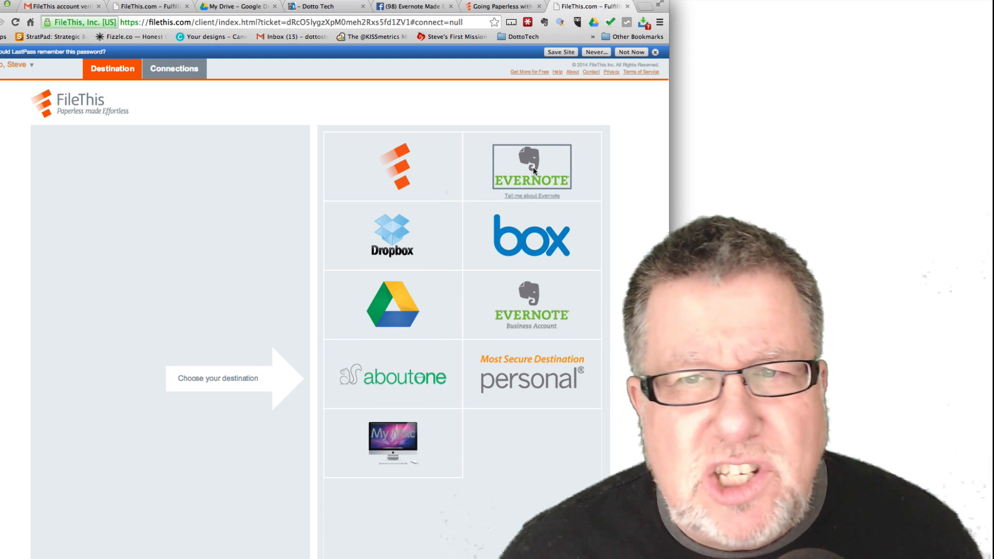
Step: Choose Evernote as the document destination and start authorizing it
left_click(532, 167)
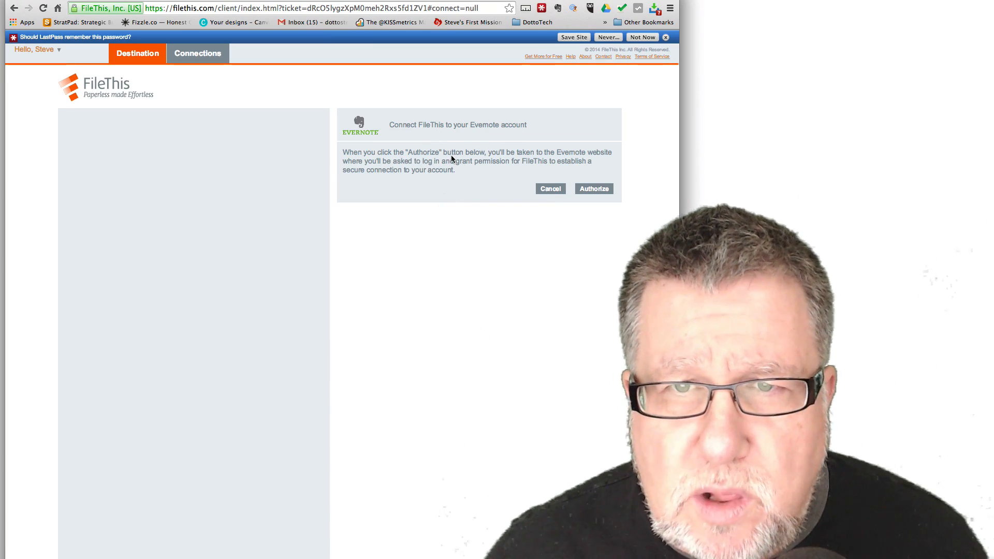
mouse_move(499, 201)
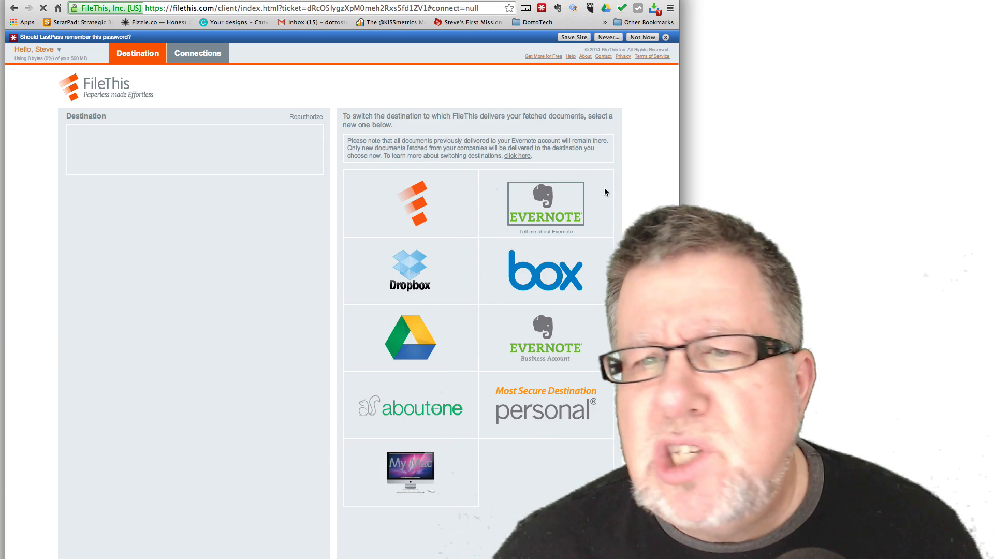
left_click(546, 203)
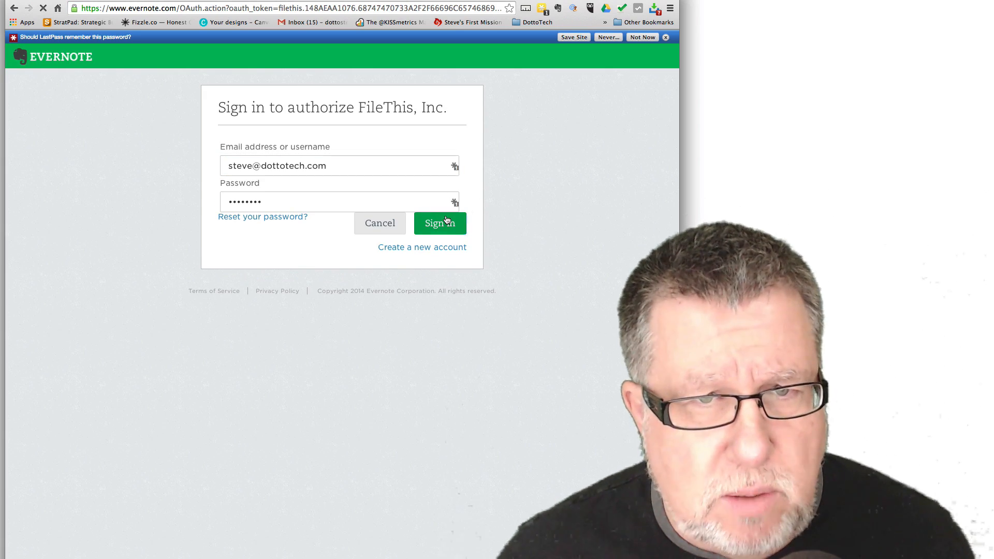
Step: Sign in to Evernote, grant FileThis access, and confirm the authorization
left_click(440, 223)
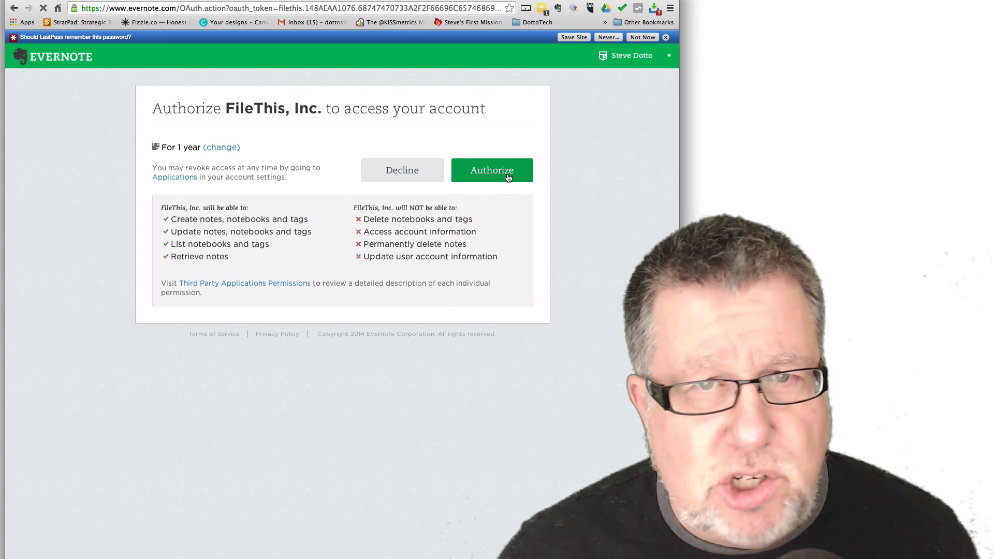
left_click(492, 170)
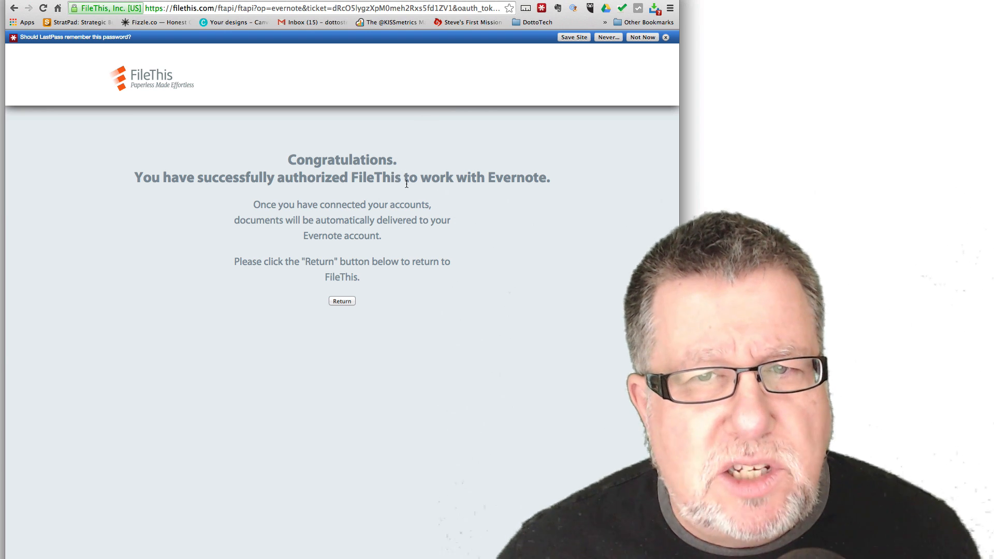
left_click(342, 300)
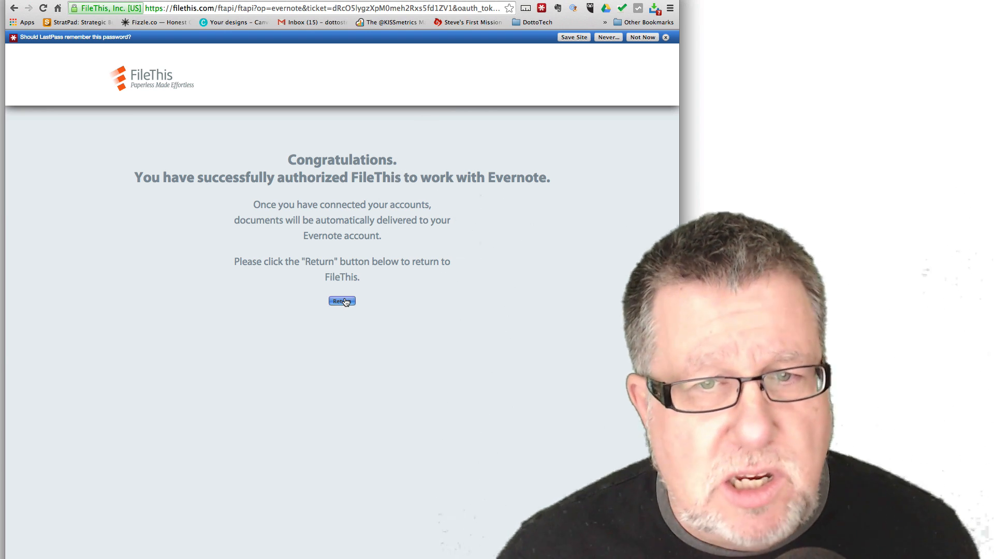
Step: Return to the FileThis account and show the Connections page of linkable companies
left_click(342, 302)
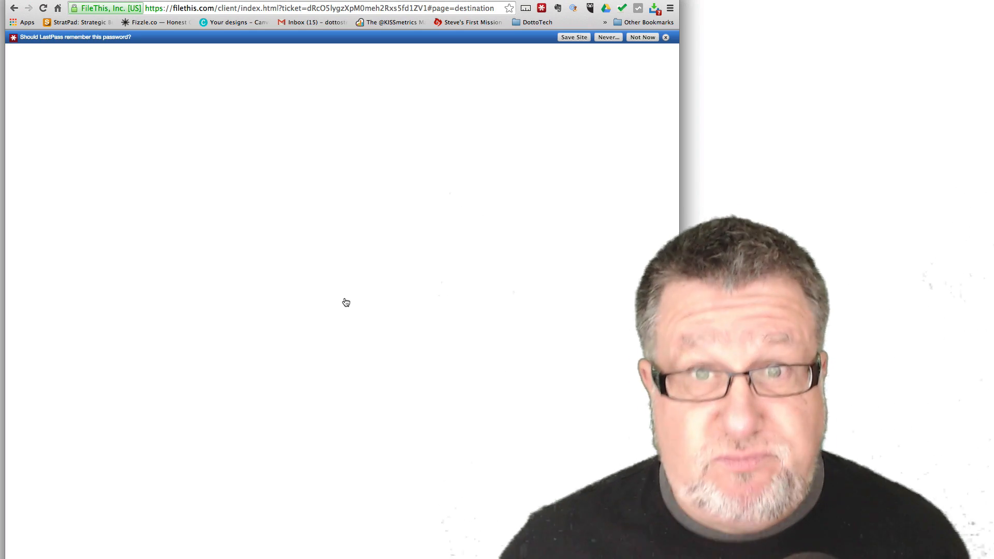
left_click(197, 53)
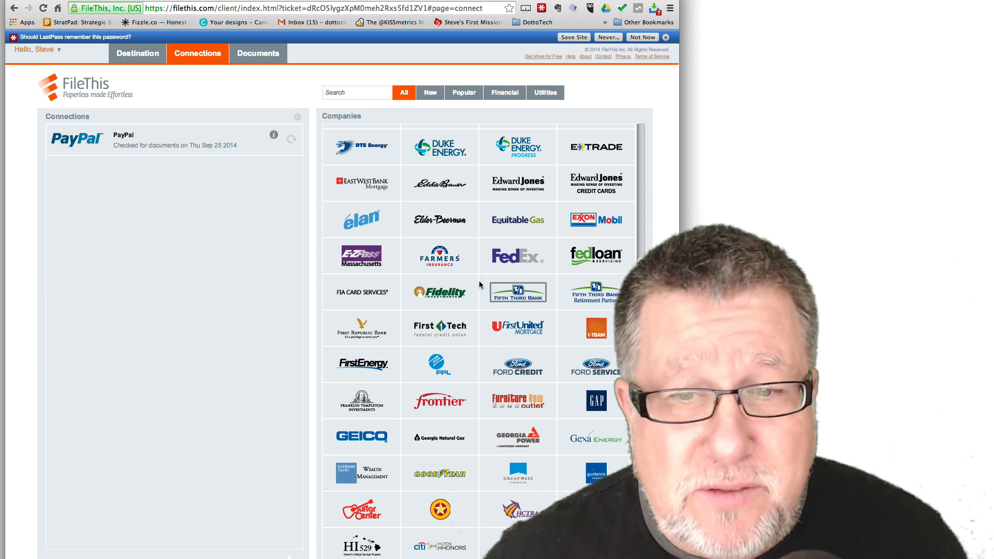
scroll("down", 3)
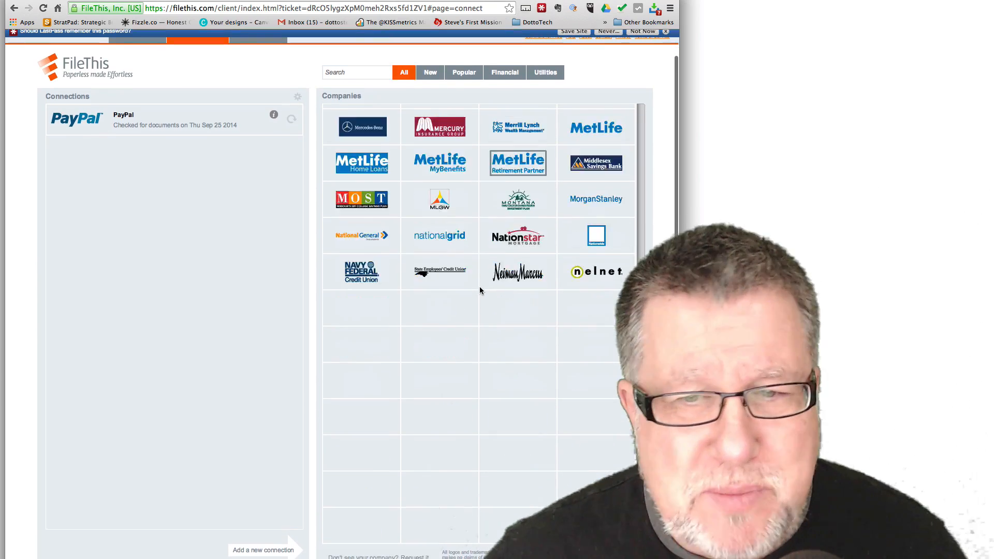
scroll("down", 3)
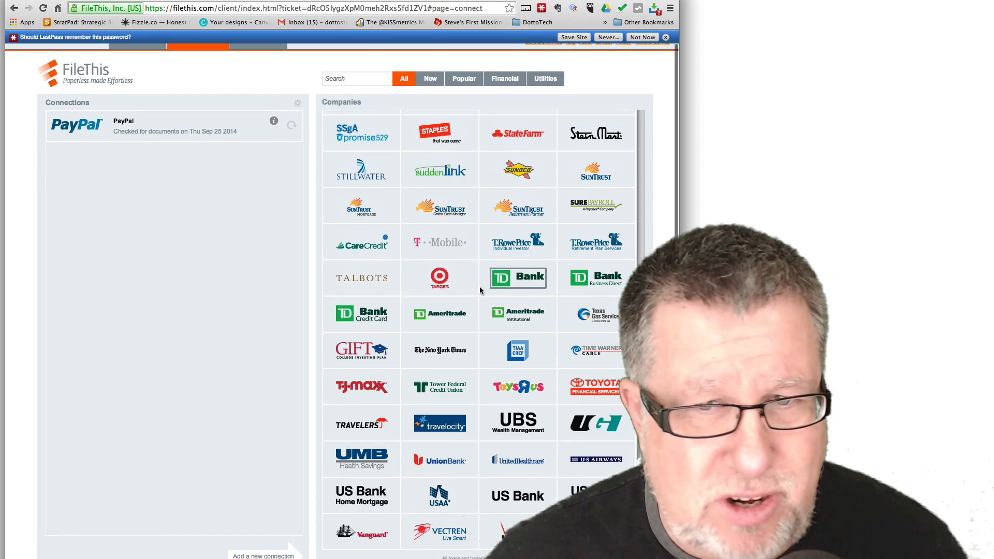
scroll("down", 3)
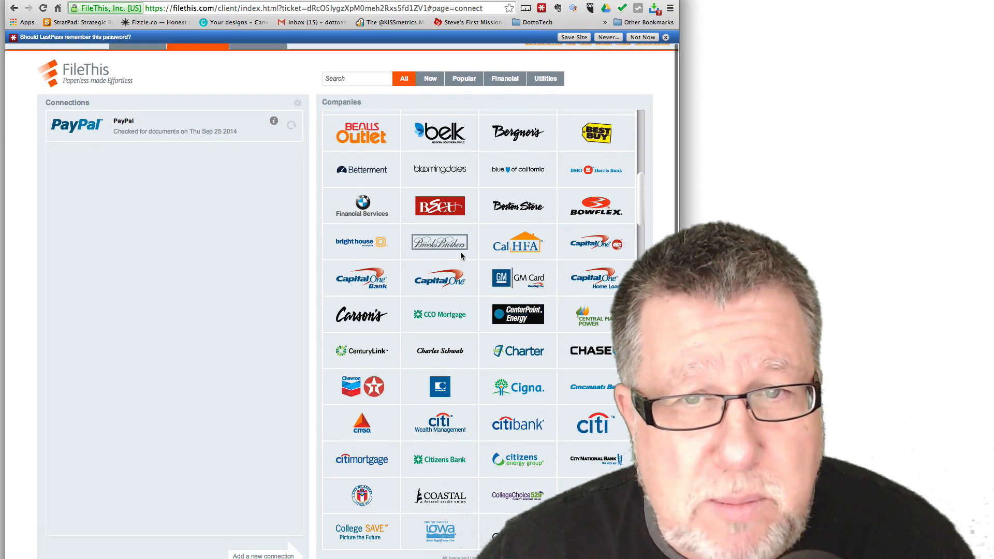
scroll("down", 3)
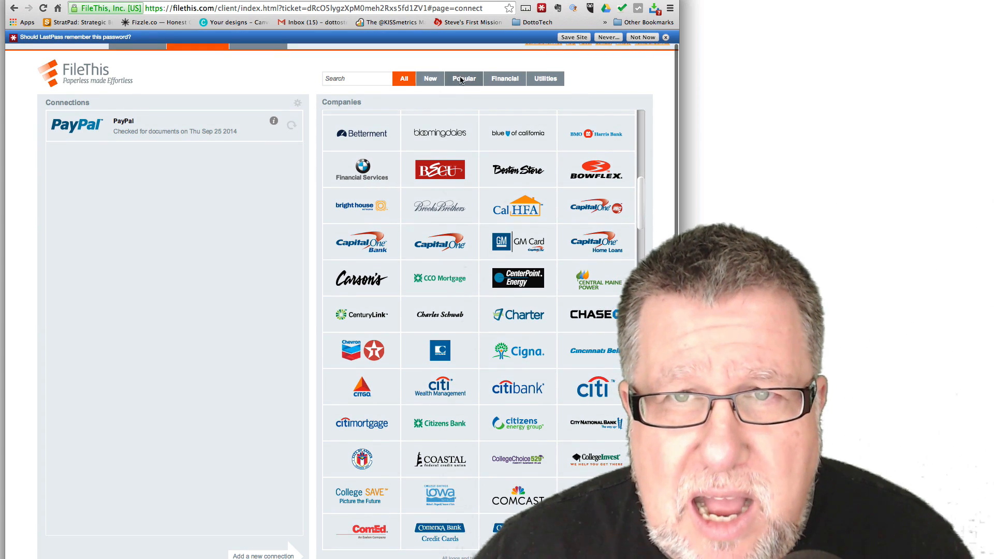
left_click(464, 79)
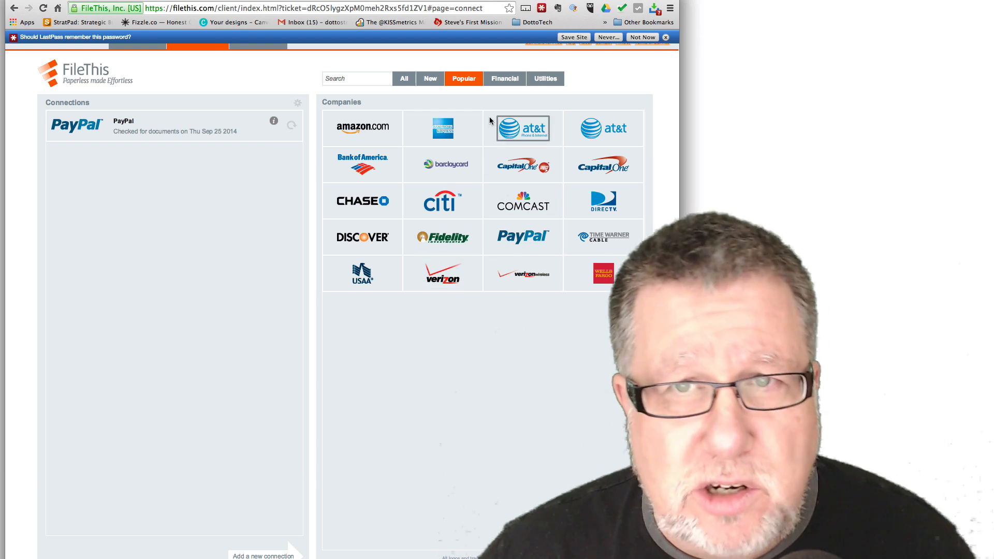
Step: Filter the companies to Financial, then Utilities, and browse providers like ADT, Comcast and Duke Energy
left_click(504, 79)
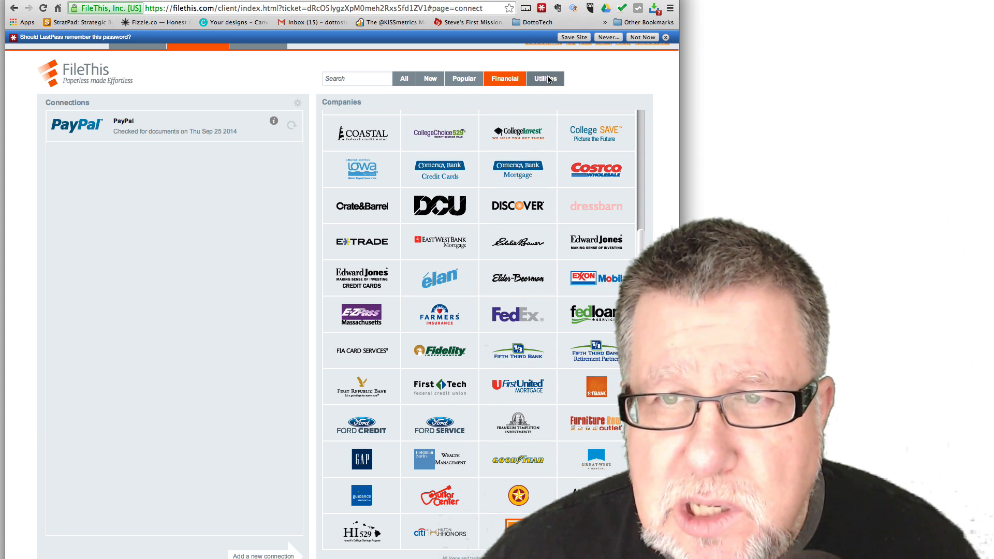
left_click(545, 79)
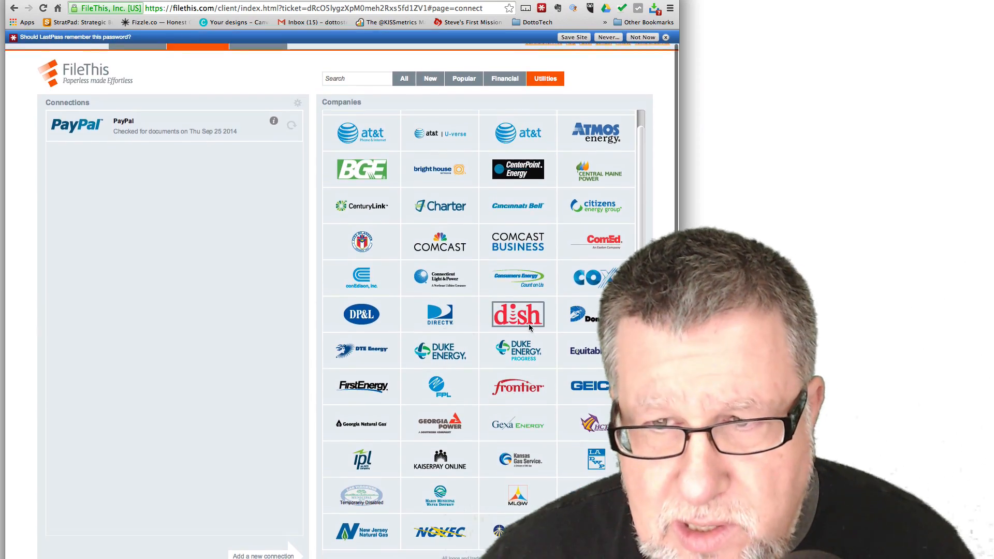
scroll("down", 3)
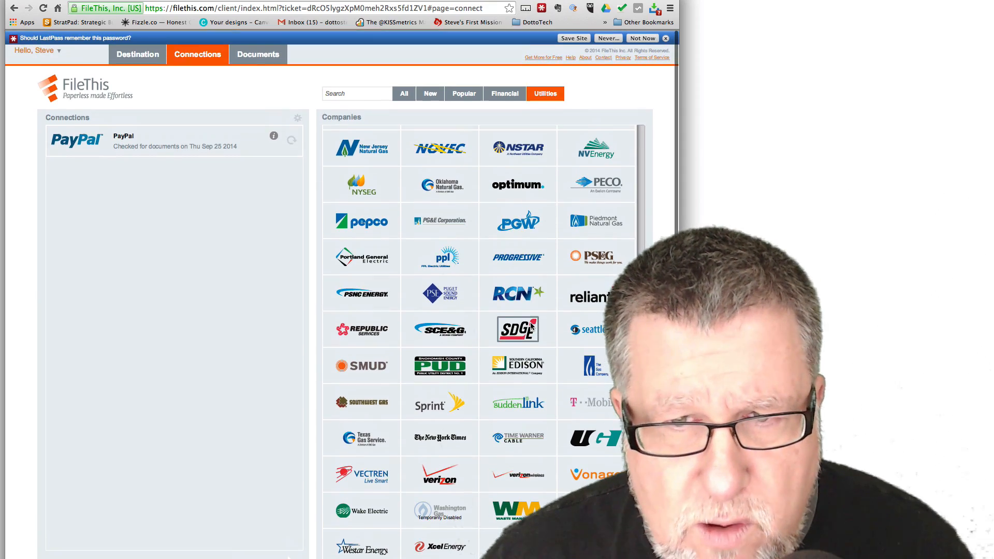
scroll("down", 3)
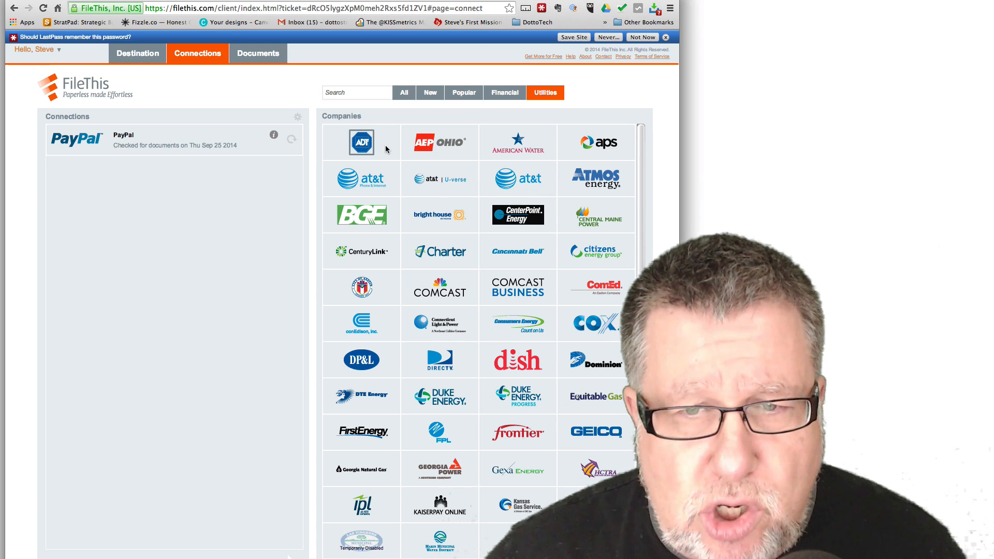
Step: Start connecting a Dish account, bringing up its user ID and password form
left_click(518, 361)
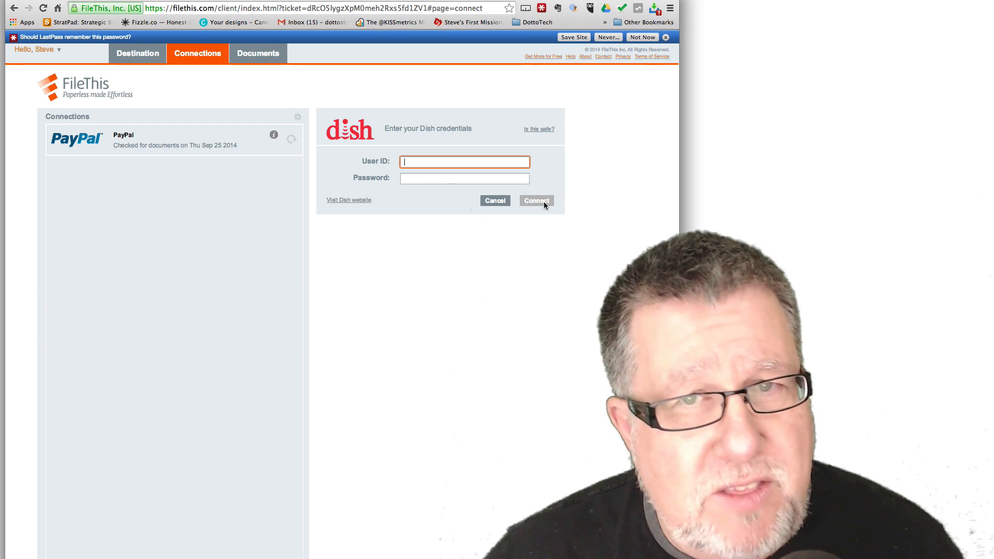
mouse_move(267, 57)
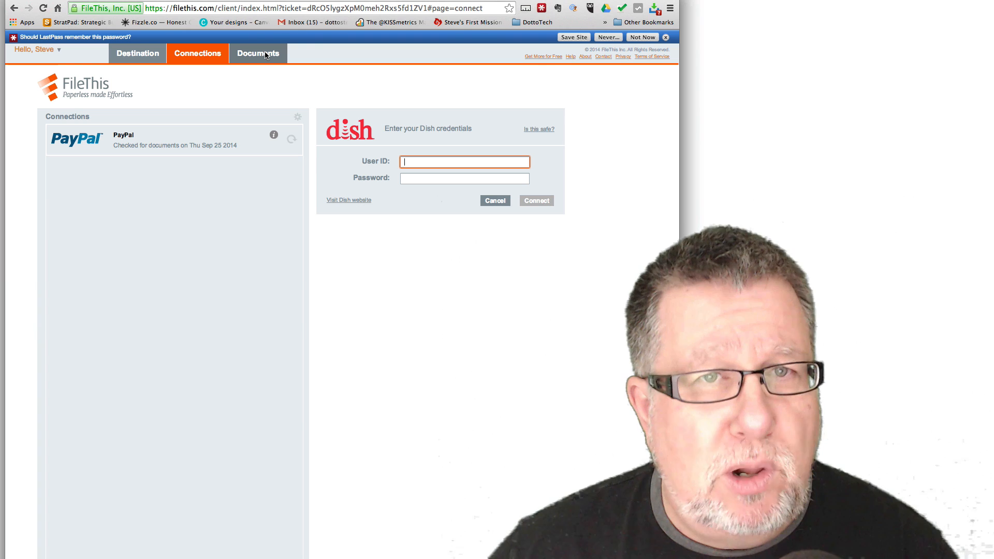
Step: View the documents delivered to Evernote, then show the website's How it Works page
left_click(258, 54)
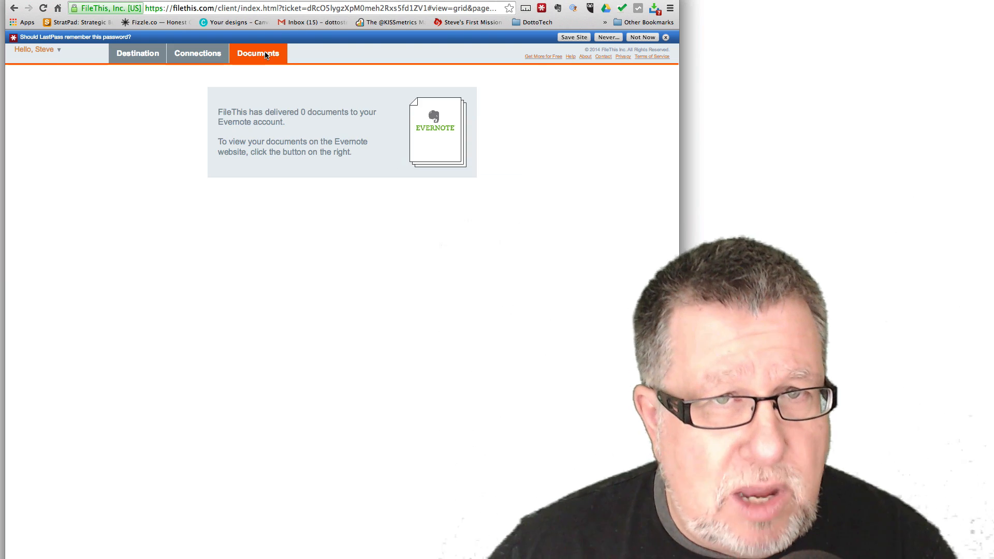
mouse_move(412, 133)
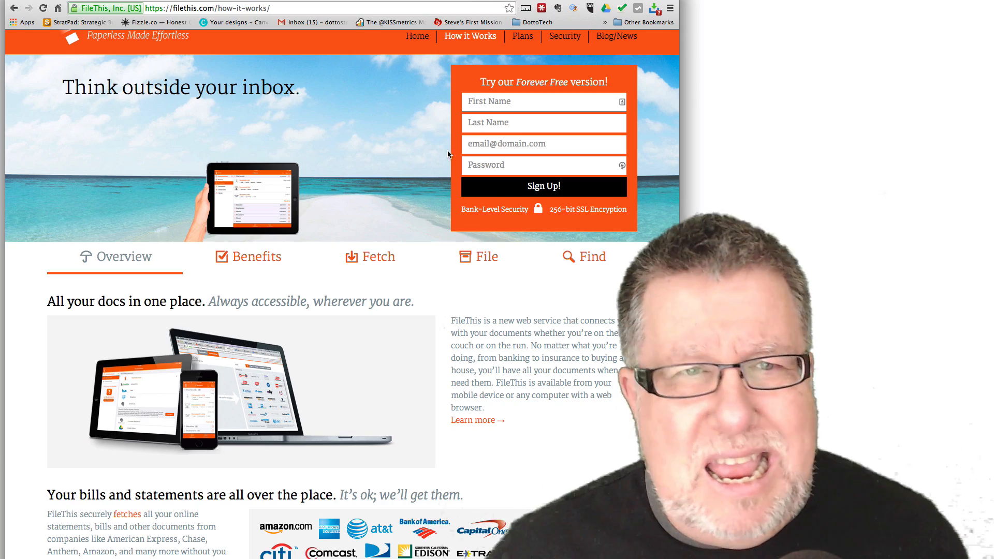
scroll("up", 3)
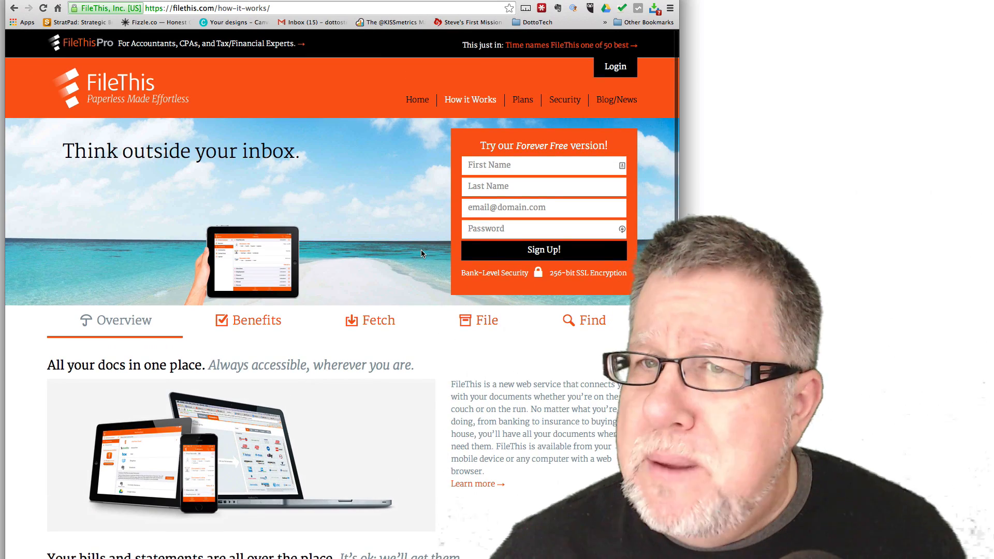